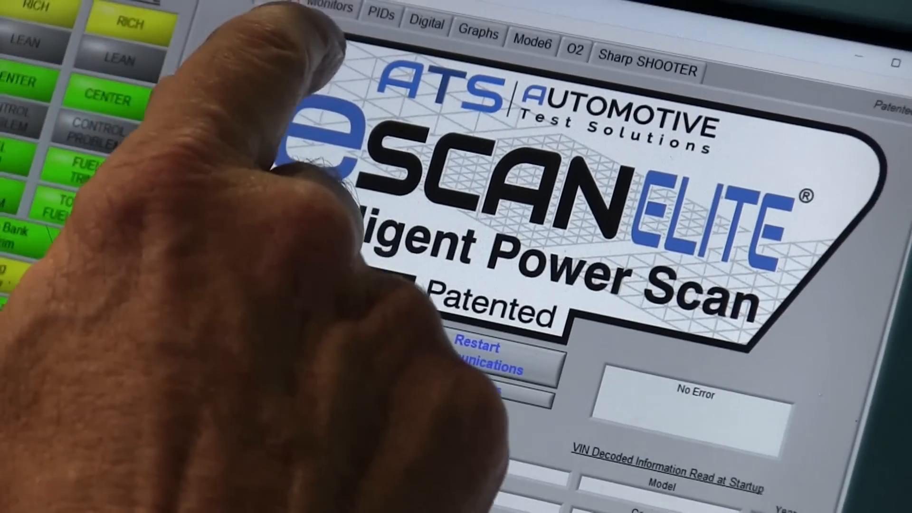
Show the live PID graphs with fuel-trim and sensor traces for both banks
{"action": "left_click", "coordinate": [379, 14]}
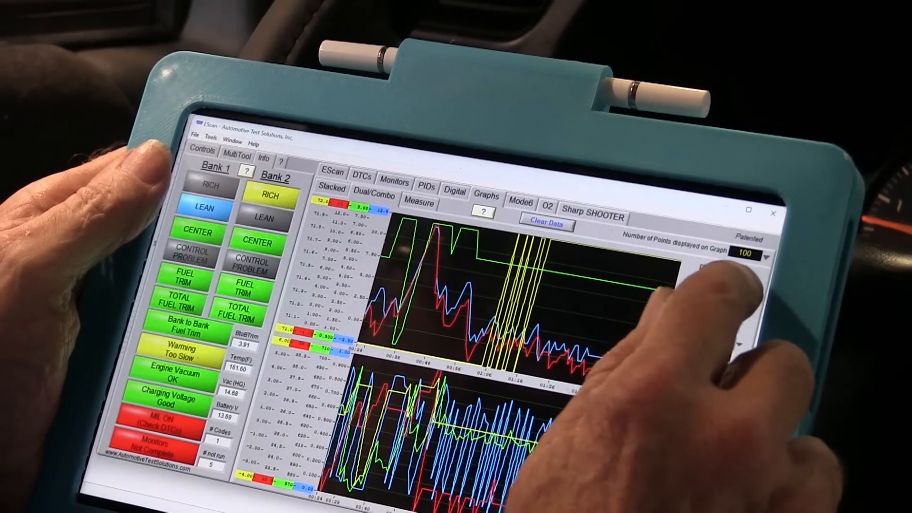
Clear the recorded graph data so the PID graphs restart with fresh traces
{"action": "left_click", "coordinate": [745, 279]}
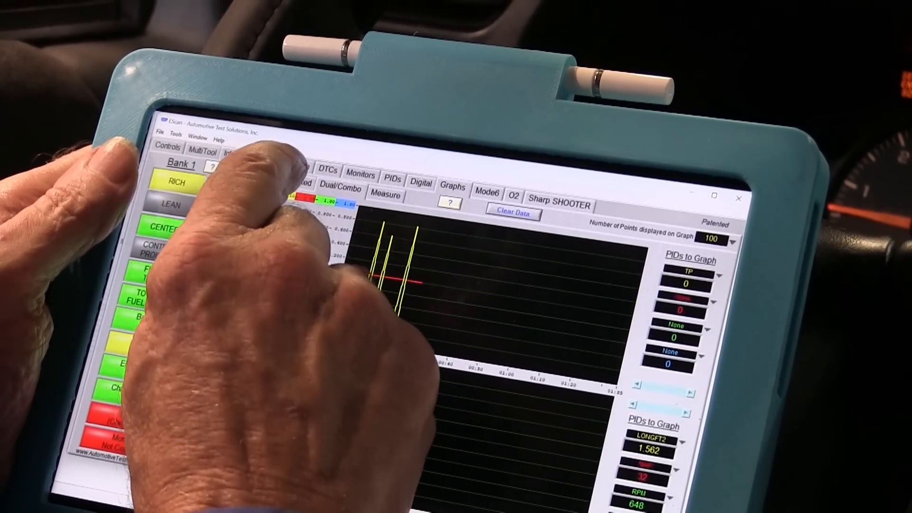
Return to the EScan home screen showing the decoded vehicle information
{"action": "left_click", "coordinate": [297, 155]}
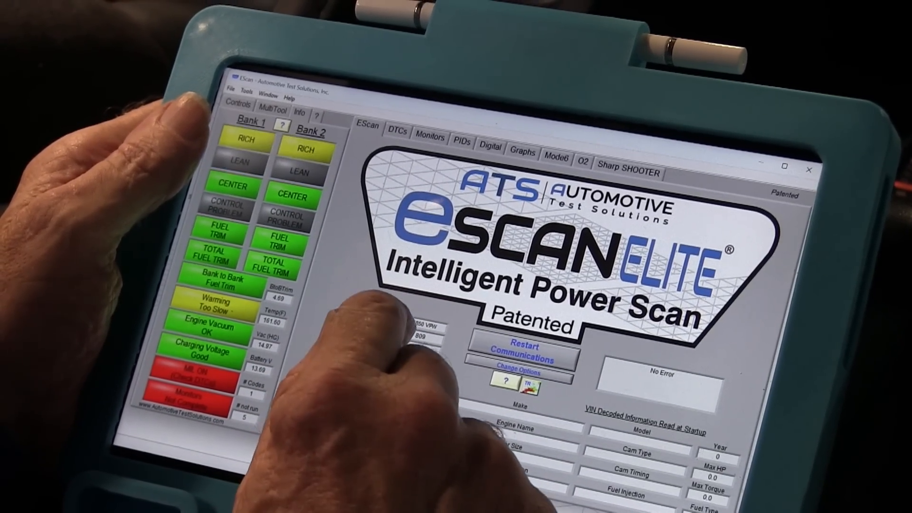
Restart communications with the vehicle, blanking the live bank indicators
{"action": "left_click", "coordinate": [461, 140]}
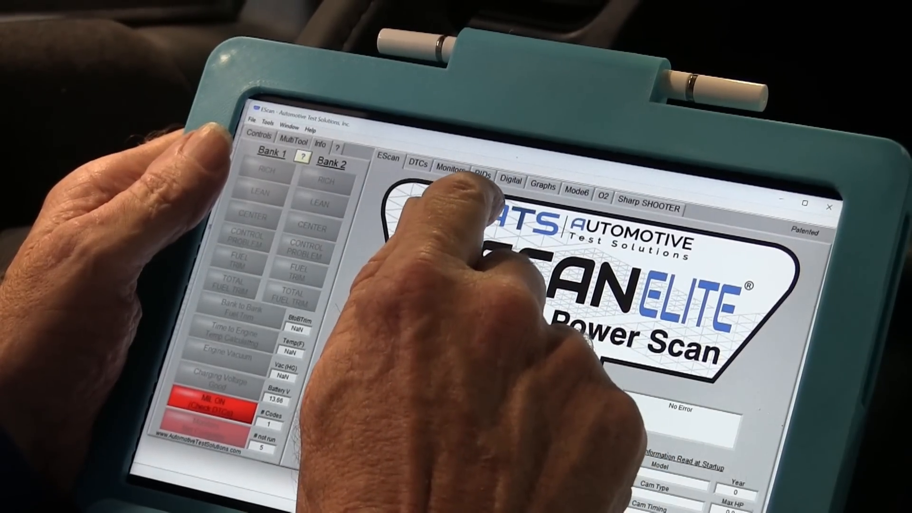
Show the live PID list with coolant temperature, fuel trims, MAP and RPM values
{"action": "left_click", "coordinate": [543, 187]}
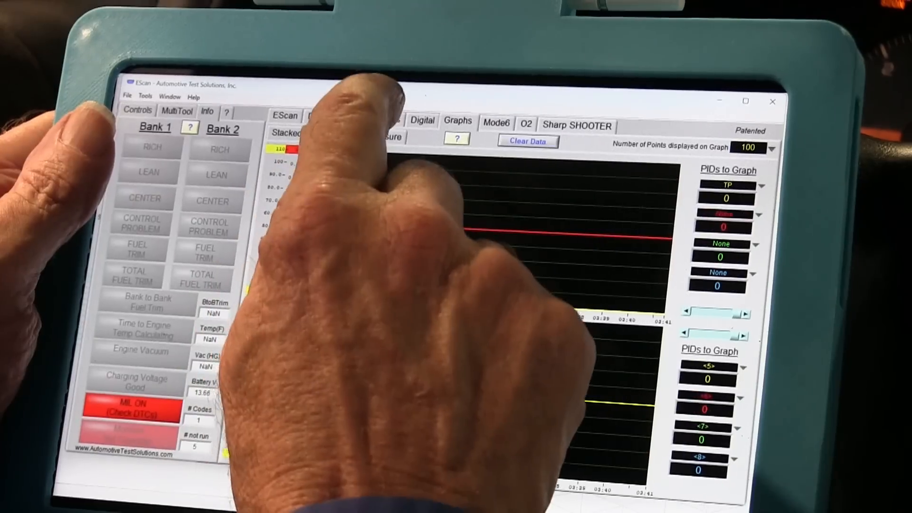
{"action": "left_click", "coordinate": [386, 125]}
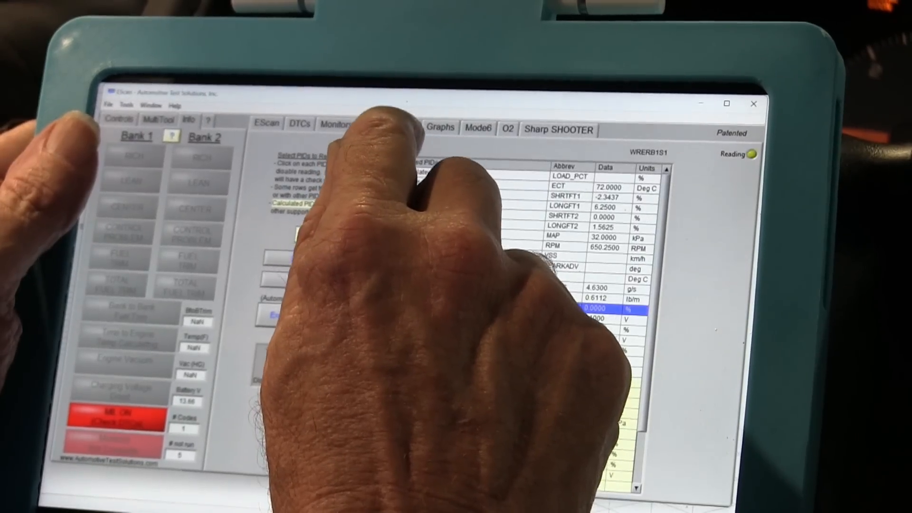
{"action": "left_click", "coordinate": [439, 129]}
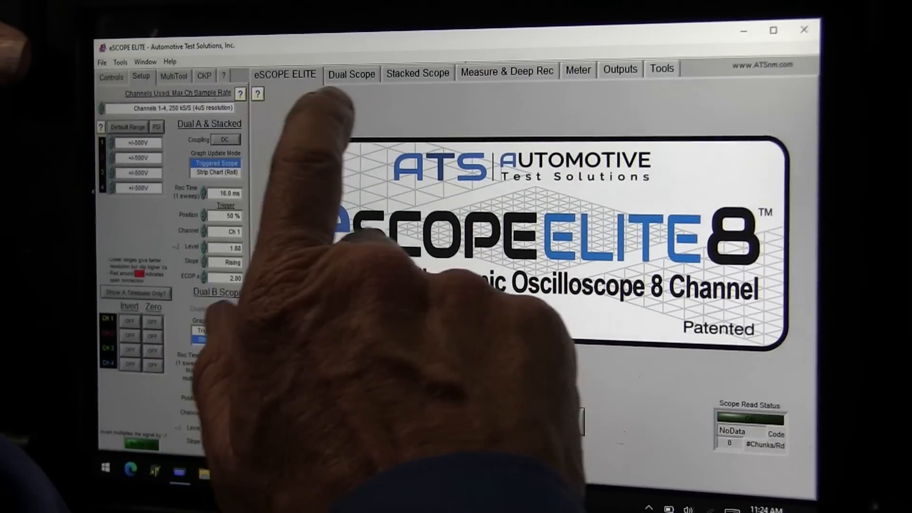
{"action": "left_click", "coordinate": [578, 69]}
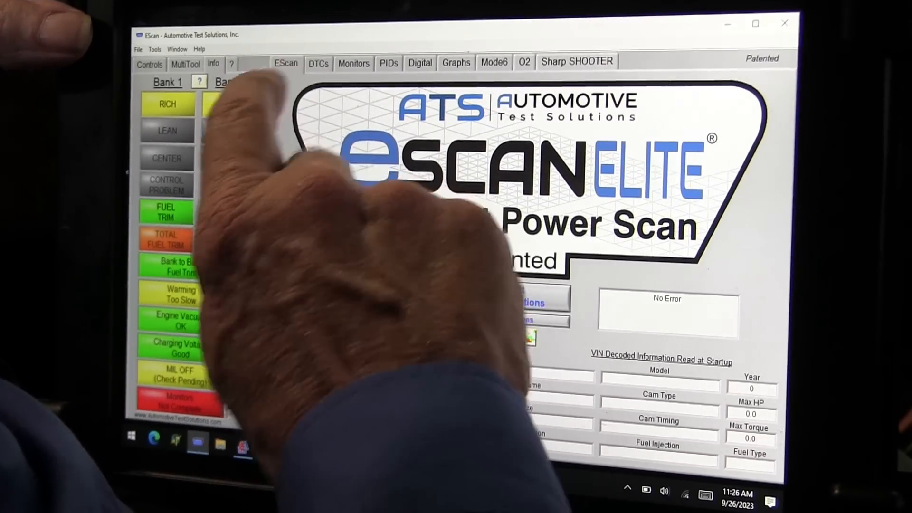
Read stored and pending DTCs, revealing P0102 mass air flow sensor low input
{"action": "left_click", "coordinate": [303, 63]}
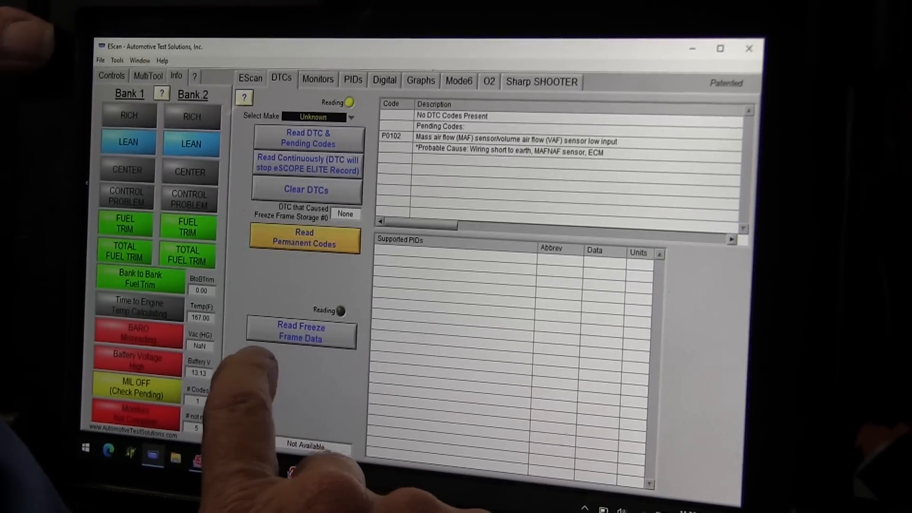
{"action": "left_click", "coordinate": [309, 187]}
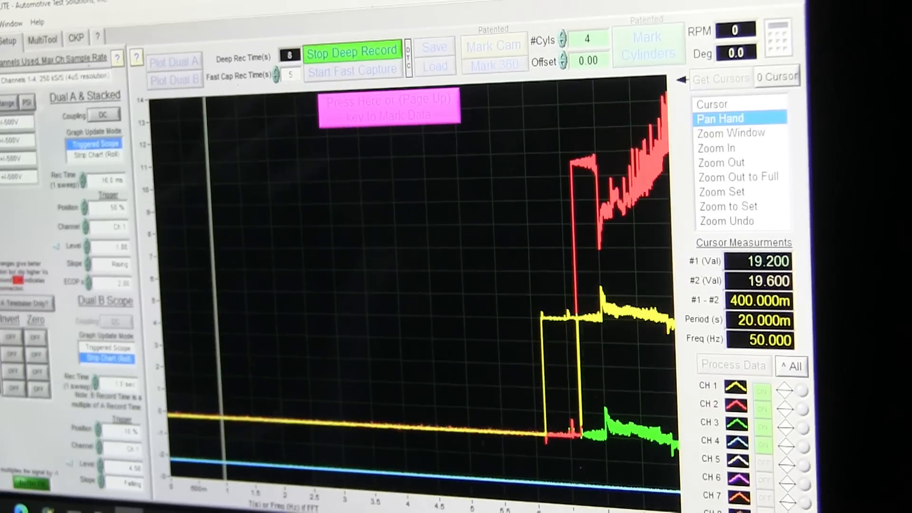
Stop the deep recording, leaving the captured waveform on screen for review
{"action": "left_click", "coordinate": [352, 51]}
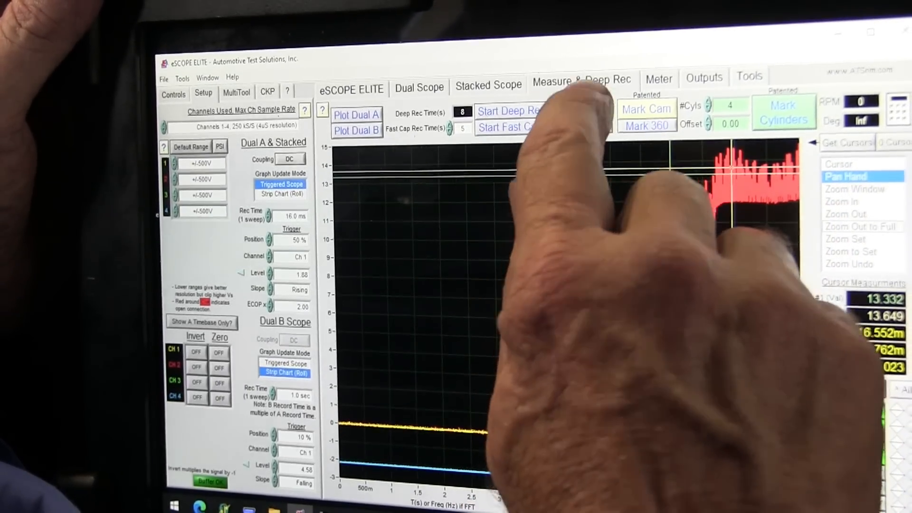
Save the recording to a data file with 'video1' as its description notes
{"action": "left_click", "coordinate": [588, 117]}
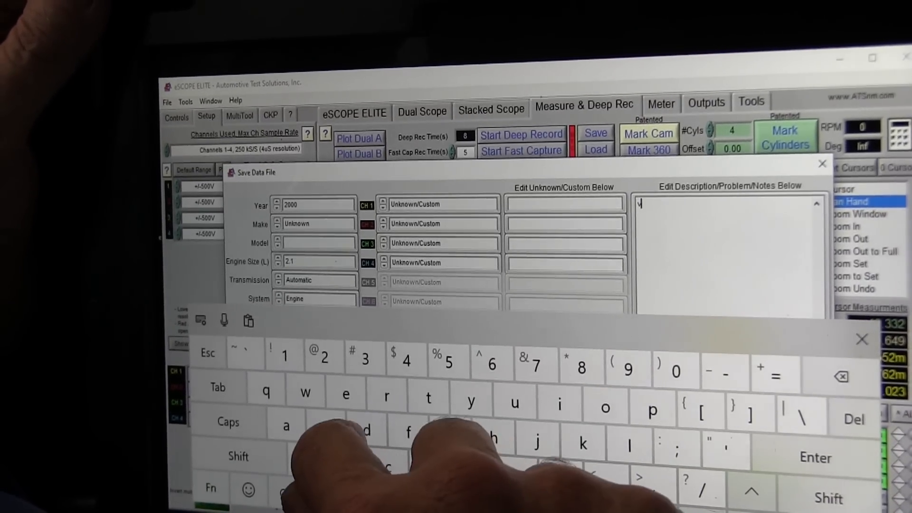
{"action": "type", "text": "id"}
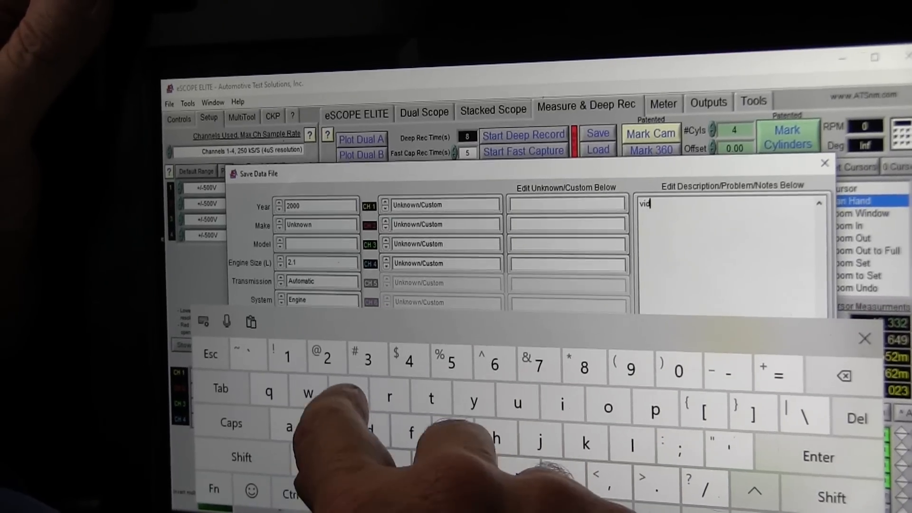
{"action": "type", "text": "eo"}
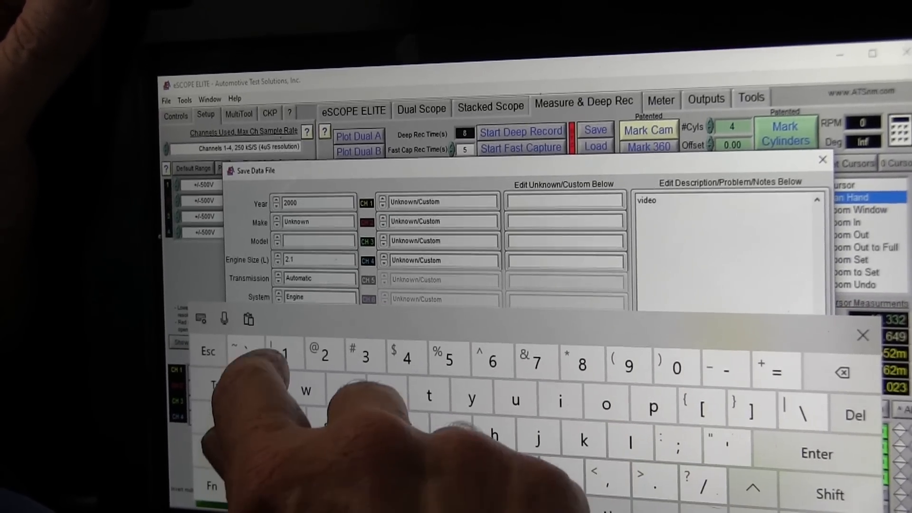
{"action": "type", "text": "1"}
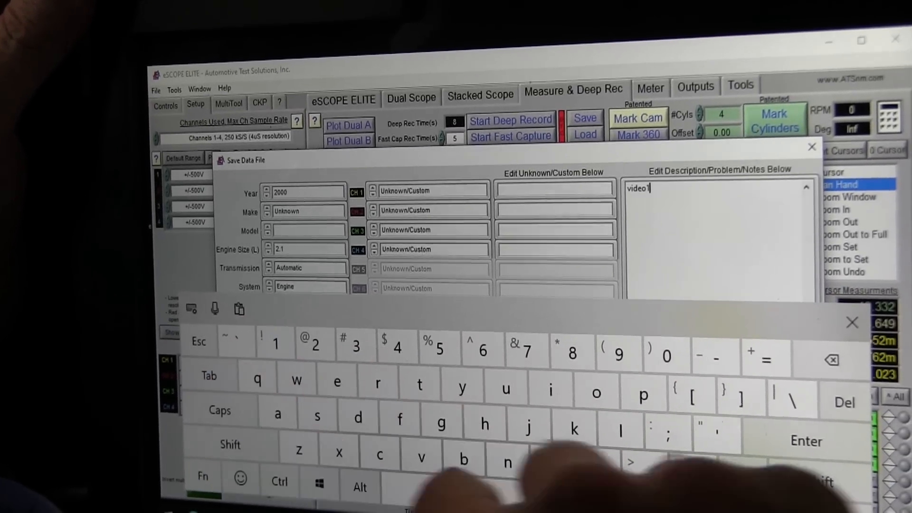
{"action": "left_click", "coordinate": [585, 120]}
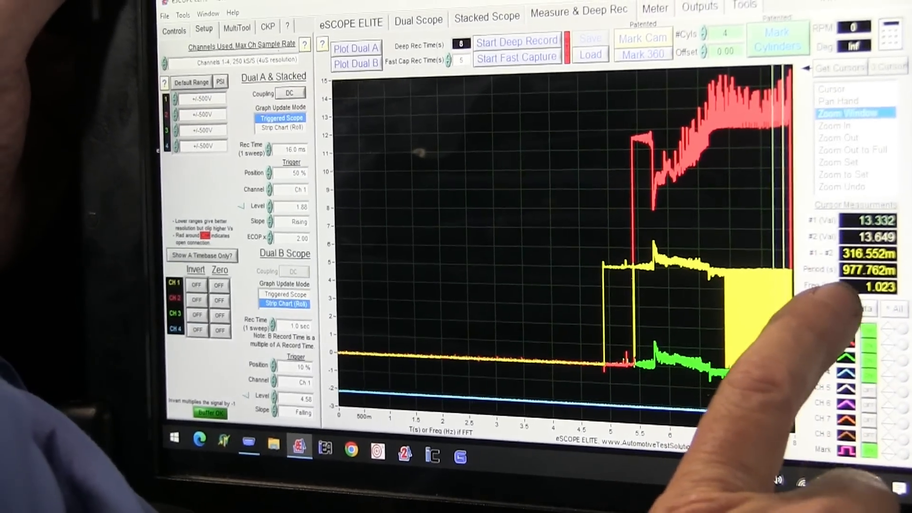
Load the saved video1 .tdms recording onto the scope graph showing the MAF dropout
{"action": "left_click", "coordinate": [866, 308]}
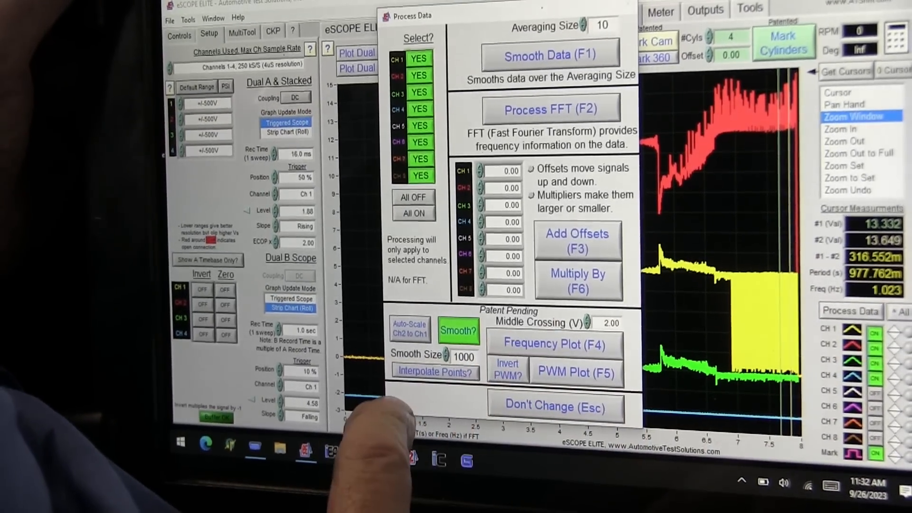
{"action": "left_click", "coordinate": [554, 406]}
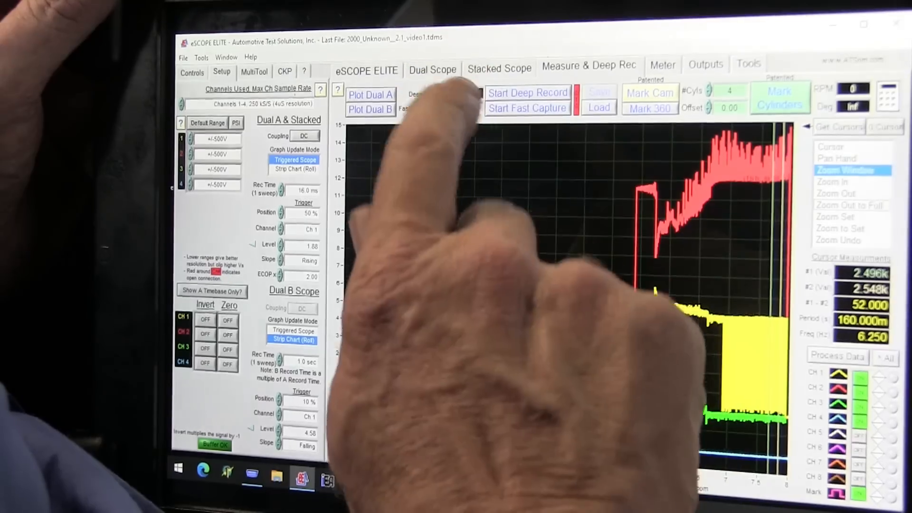
Clear the P0102 MAF code in EScan and return to the live eSCOPE trace
{"action": "left_click", "coordinate": [528, 92]}
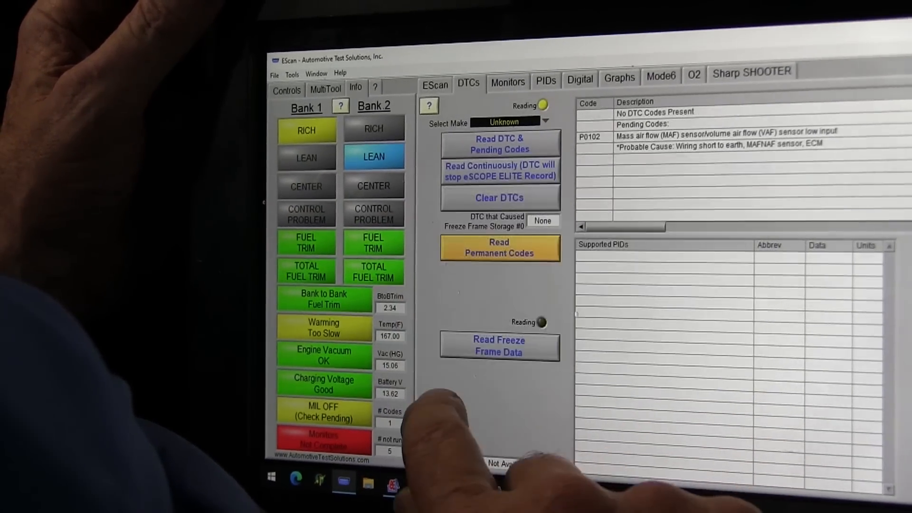
{"action": "left_click", "coordinate": [499, 198]}
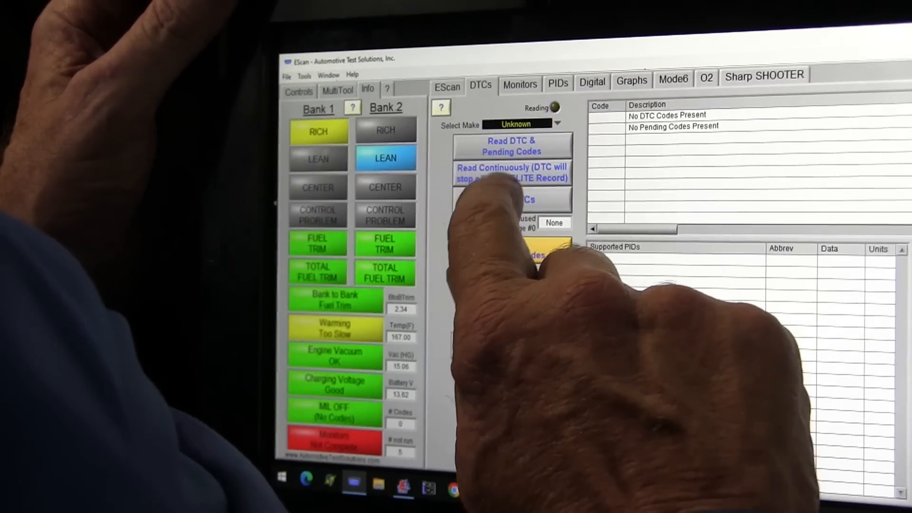
{"action": "left_click", "coordinate": [514, 176]}
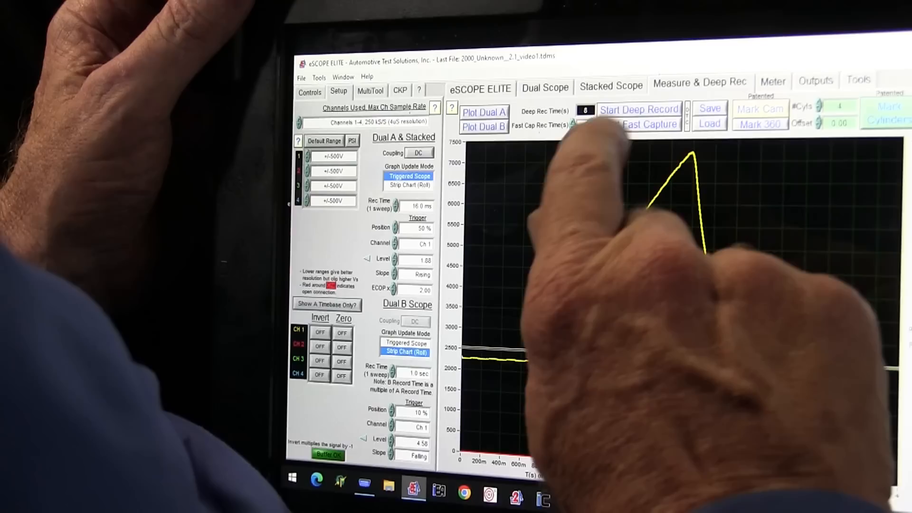
Start a Deep Record capture of the live MAF signal
{"action": "left_click", "coordinate": [638, 109]}
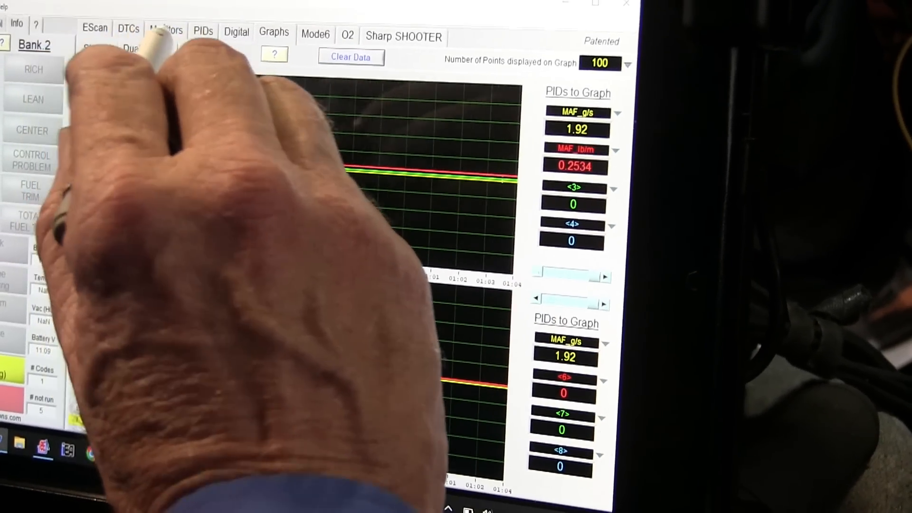
Switch EScan from the MAF graphs to the PIDs list, then to the DTCs page
{"action": "left_click", "coordinate": [203, 33]}
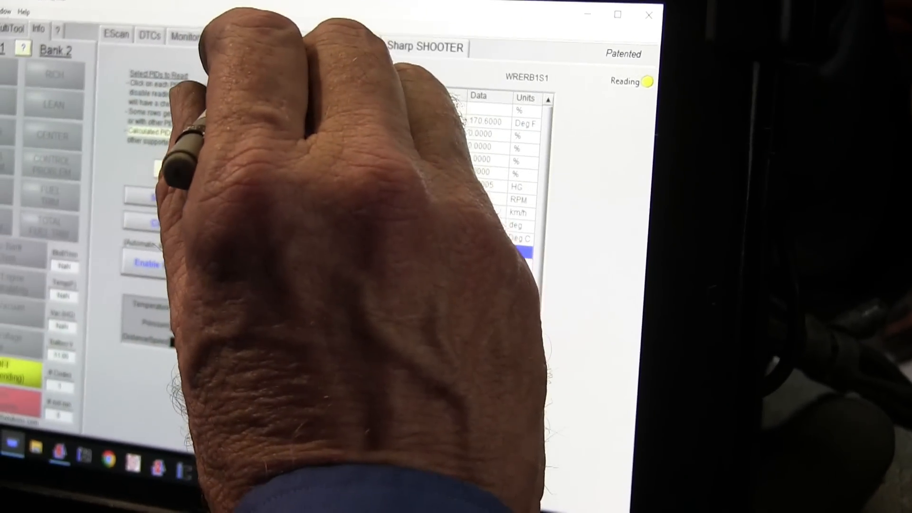
{"action": "left_click", "coordinate": [304, 30]}
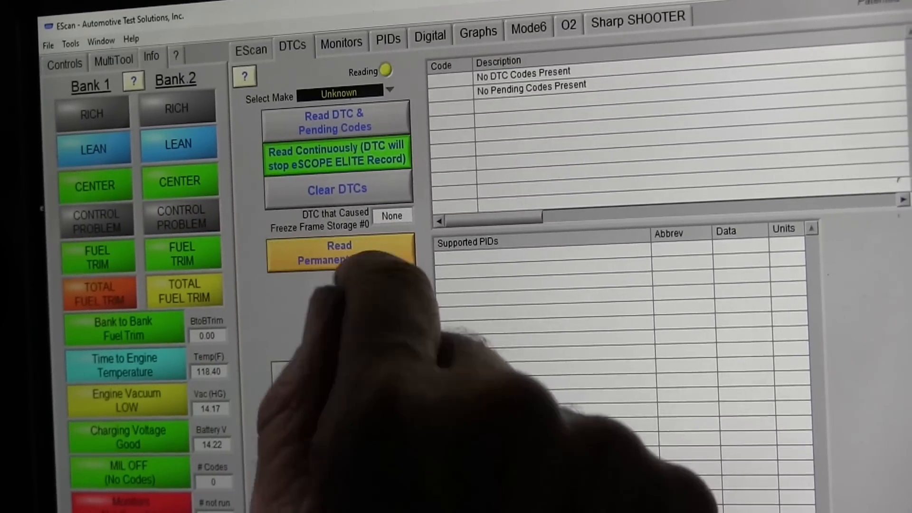
Read permanent trouble codes while continuous DTC reading reports none stored or pending
{"action": "left_click", "coordinate": [337, 251]}
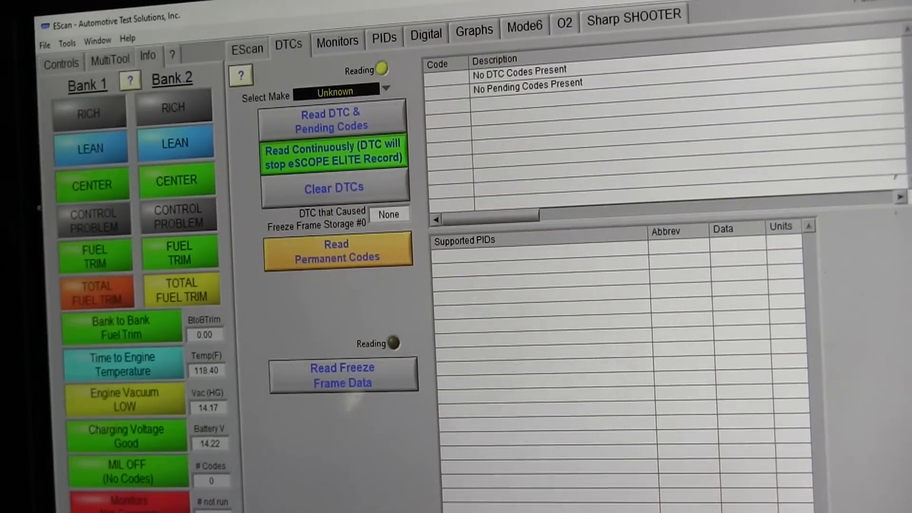